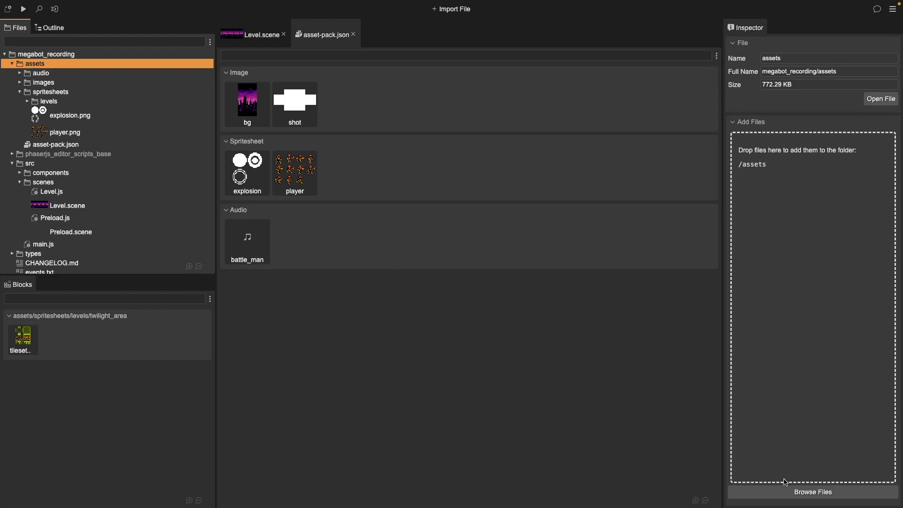
- Import enemy.png into assets and add it to asset-pack.json as a spritesheet
{"action": "left_click", "coordinate": [811, 491]}
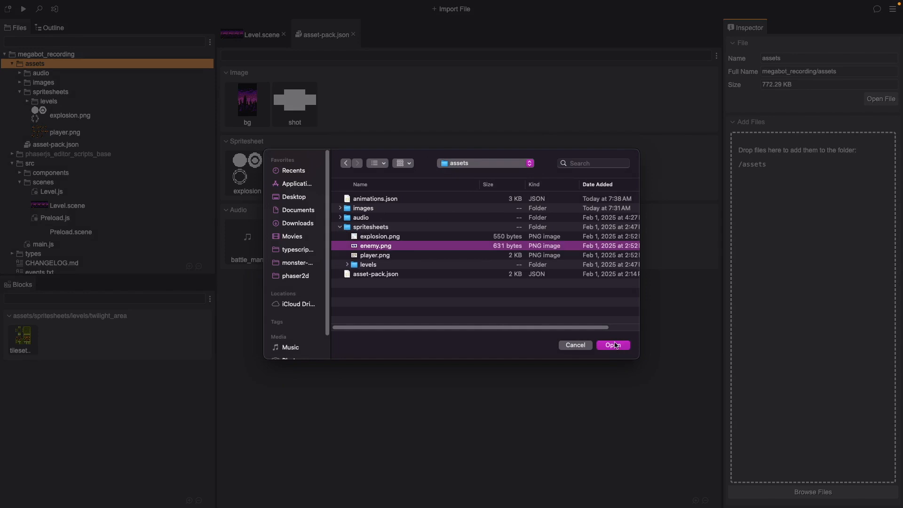
{"action": "left_click", "coordinate": [613, 344]}
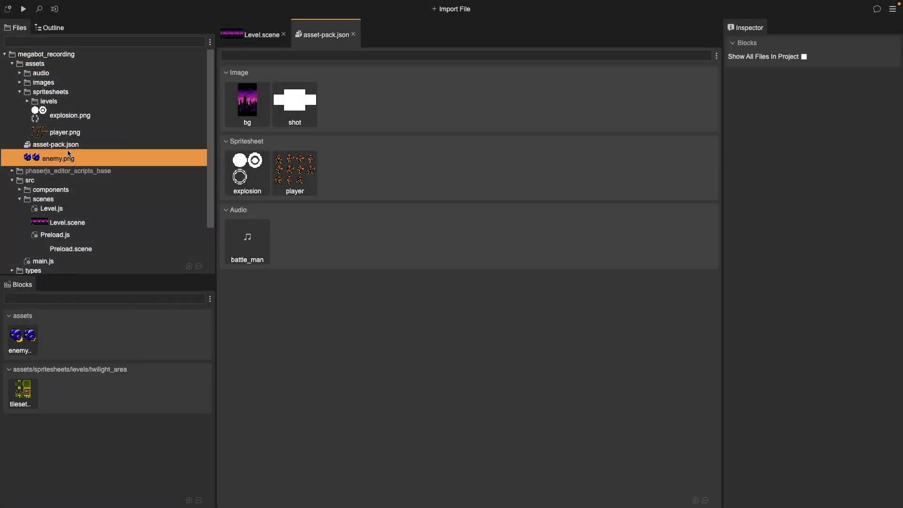
{"action": "left_click", "coordinate": [58, 158]}
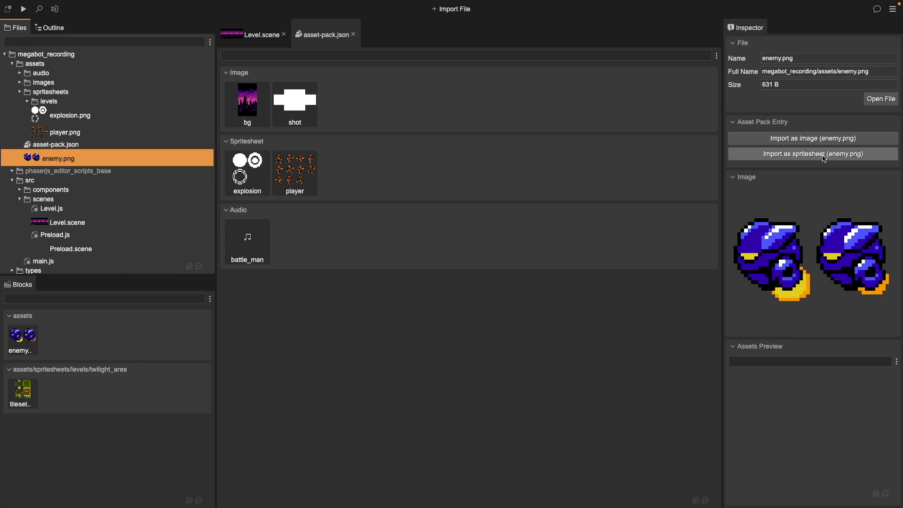
{"action": "left_click", "coordinate": [813, 154]}
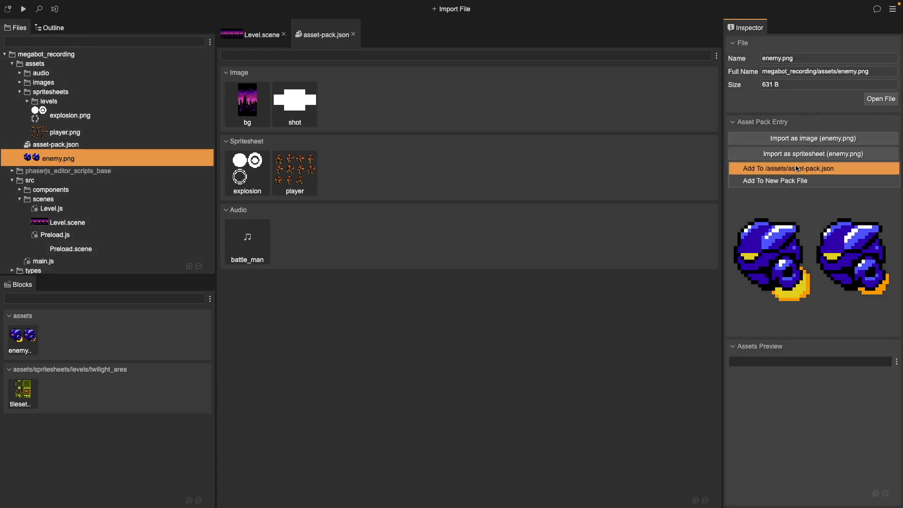
{"action": "left_click", "coordinate": [812, 168]}
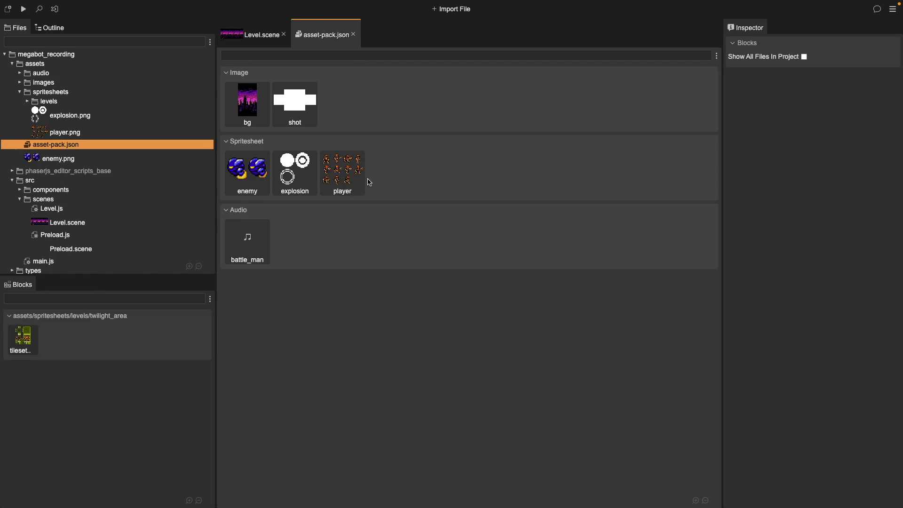
{"action": "left_click", "coordinate": [246, 173]}
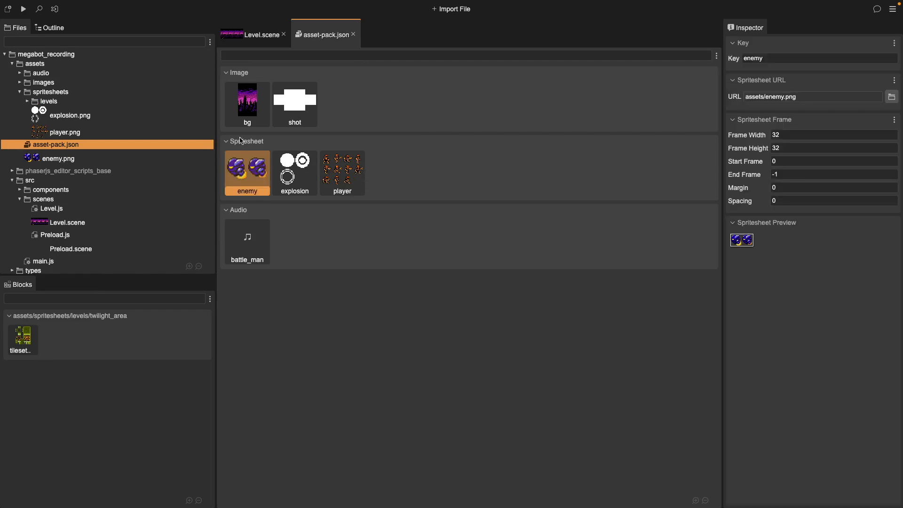
{"action": "mouse_move", "coordinate": [244, 174]}
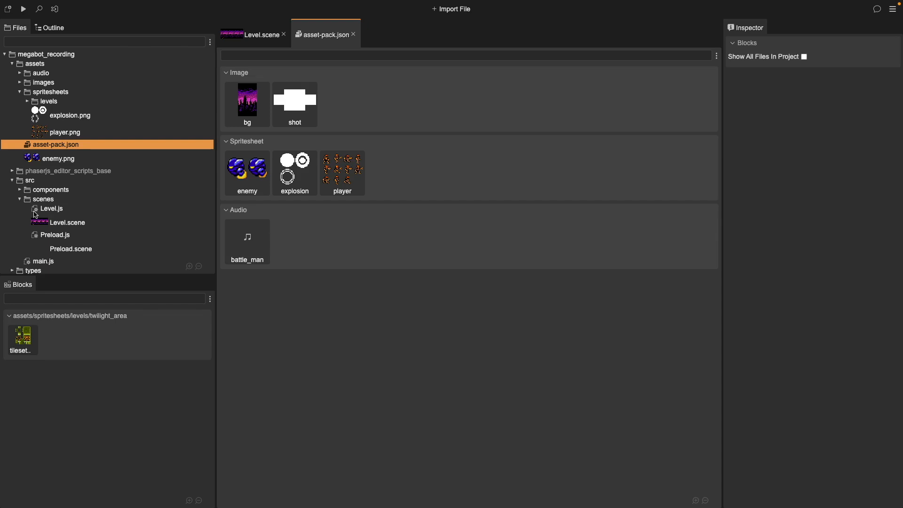
{"action": "mouse_move", "coordinate": [93, 193]}
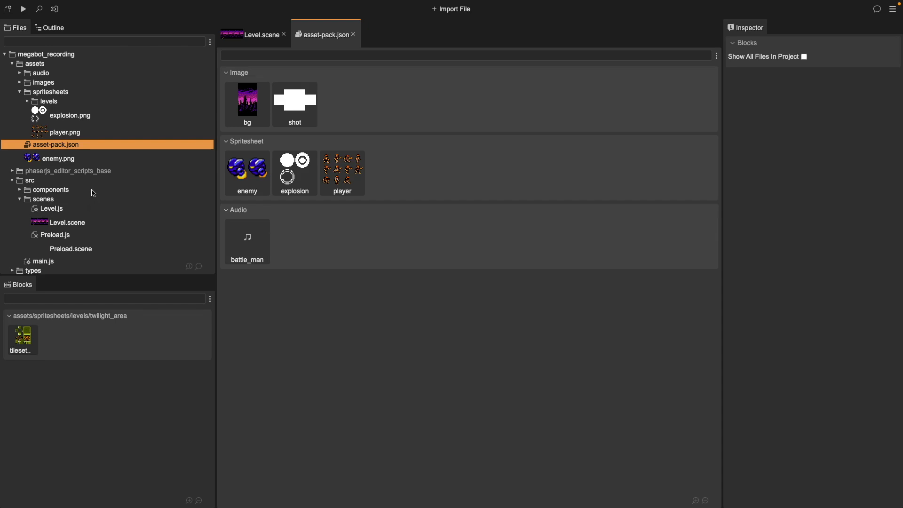
- Create an Animations File named 'animations' in the assets folder
{"action": "left_click", "coordinate": [35, 64]}
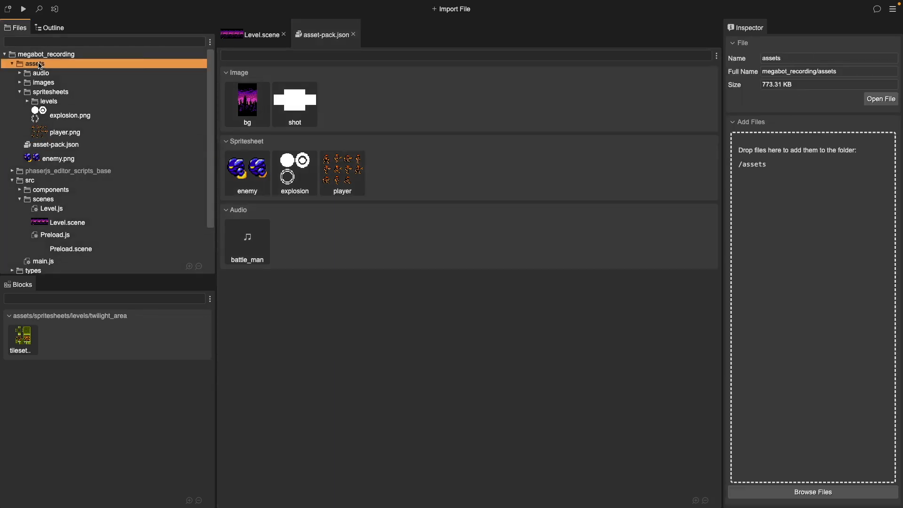
{"action": "right_click", "coordinate": [35, 64]}
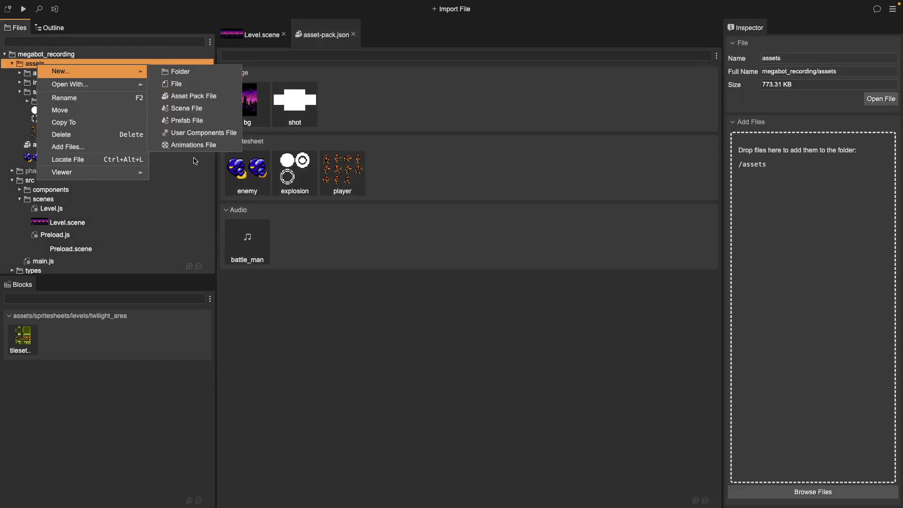
{"action": "left_click", "coordinate": [193, 144]}
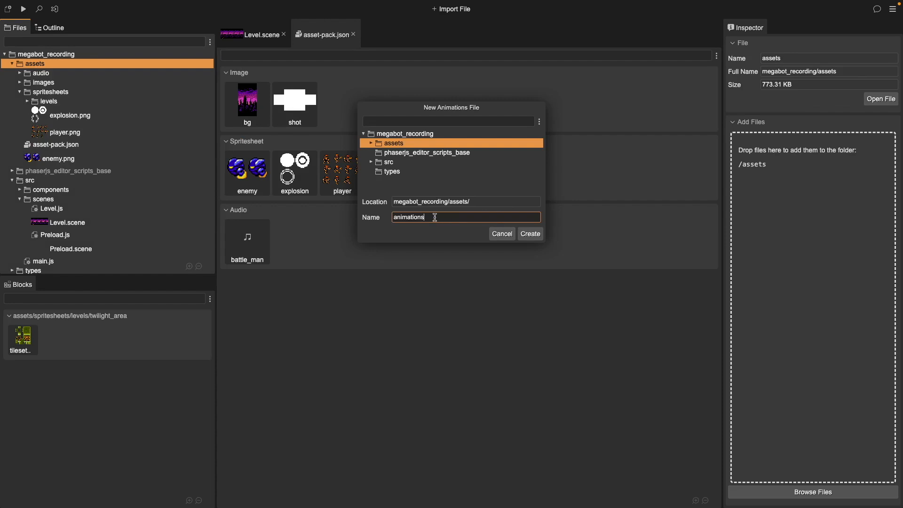
{"action": "left_click", "coordinate": [528, 233]}
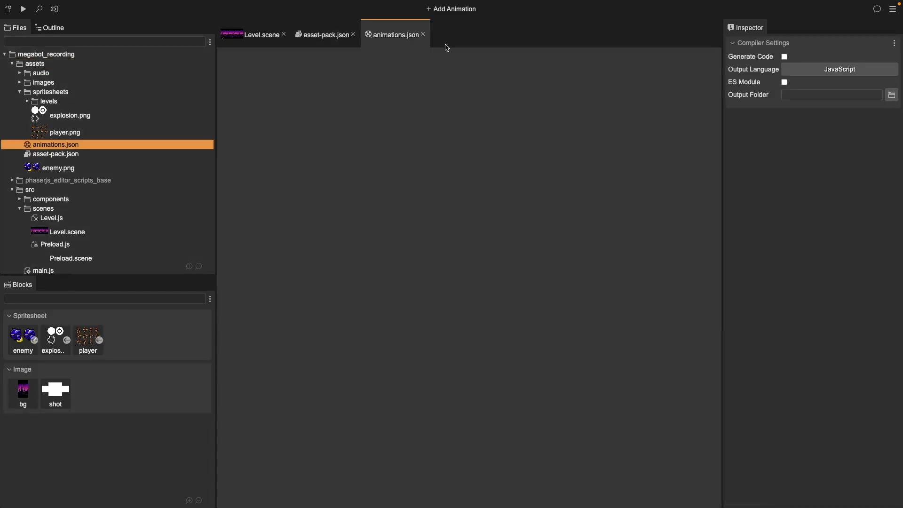
{"action": "mouse_move", "coordinate": [454, 8]}
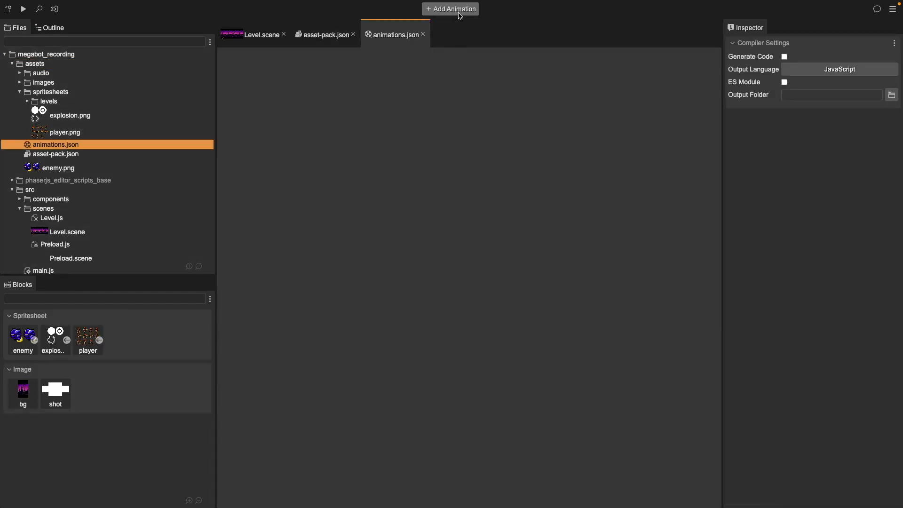
- Add an animation named 'enemy' from the enemy spritesheet frames and select its frame rate
{"action": "left_click", "coordinate": [451, 9]}
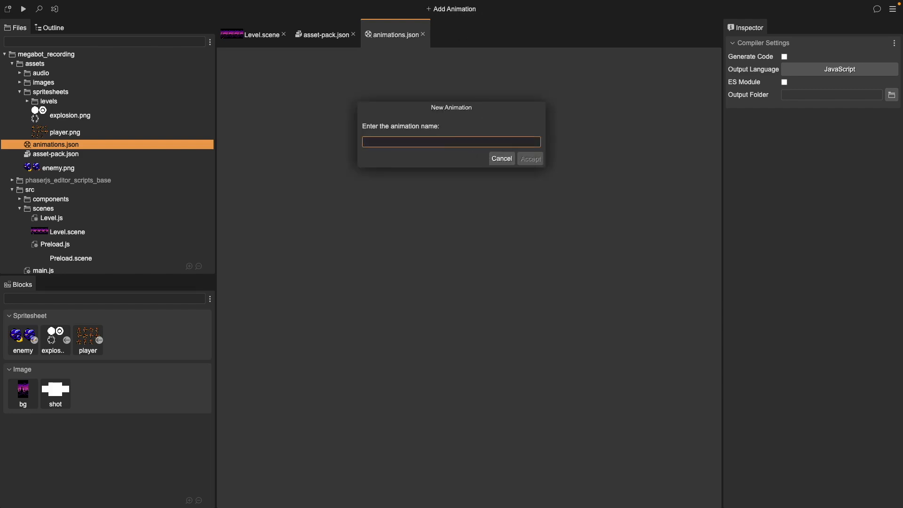
{"action": "type", "text": "enemy"}
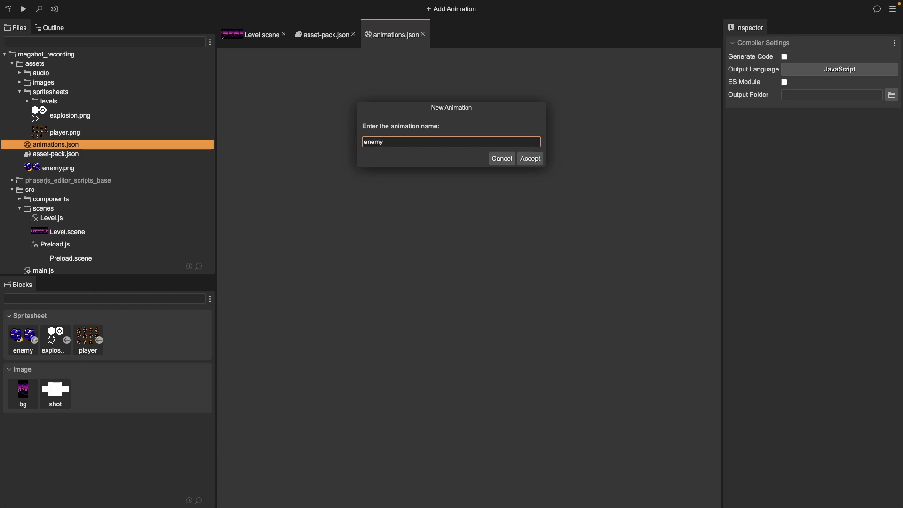
{"action": "left_click", "coordinate": [529, 159]}
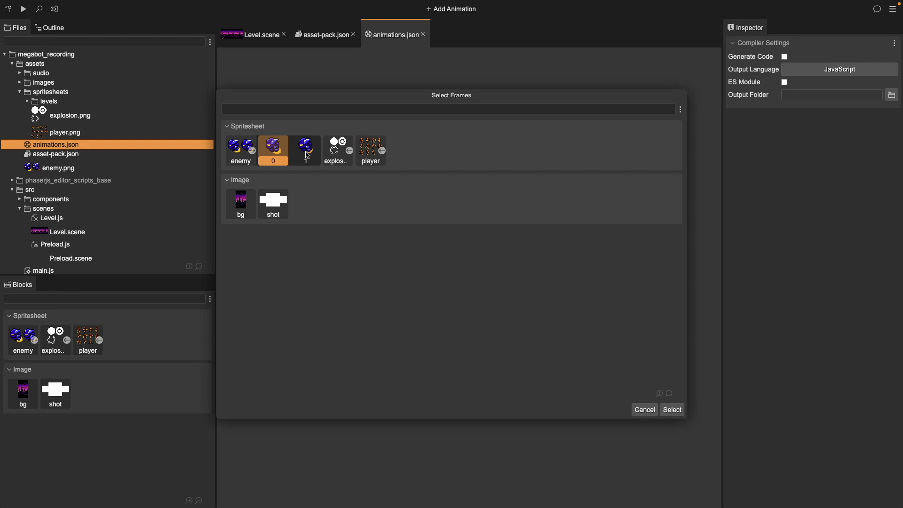
{"action": "left_click", "coordinate": [671, 410]}
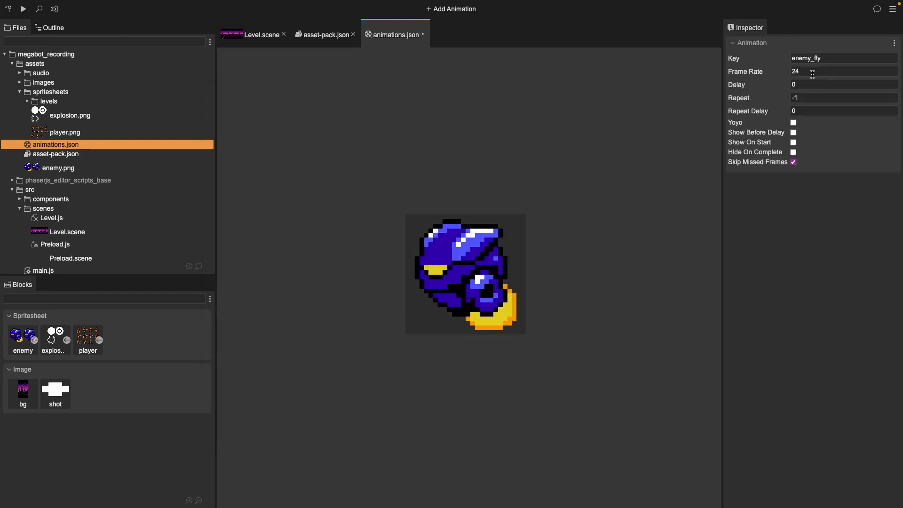
{"action": "left_click", "coordinate": [842, 71]}
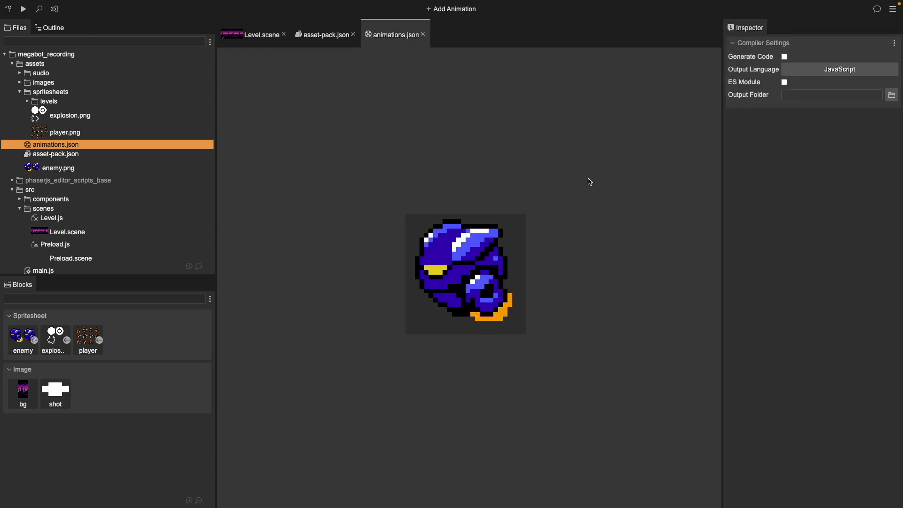
{"action": "mouse_move", "coordinate": [467, 29]}
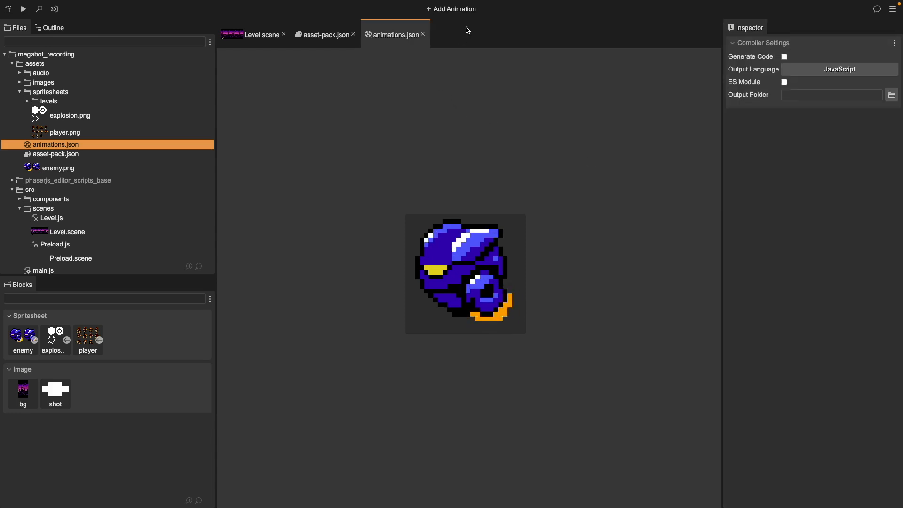
{"action": "mouse_move", "coordinate": [454, 8]}
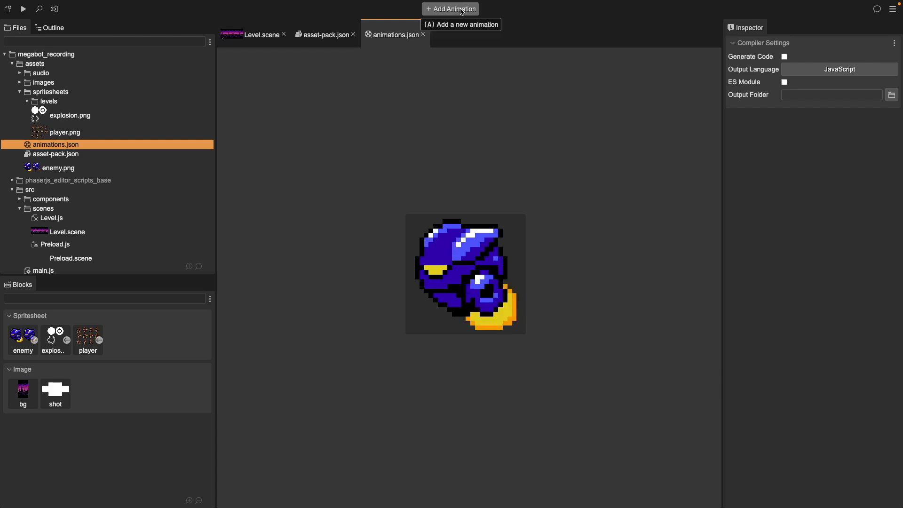
- Add an animation from player frames 02, 04 and 05, then view asset-pack.json
{"action": "left_click", "coordinate": [453, 9]}
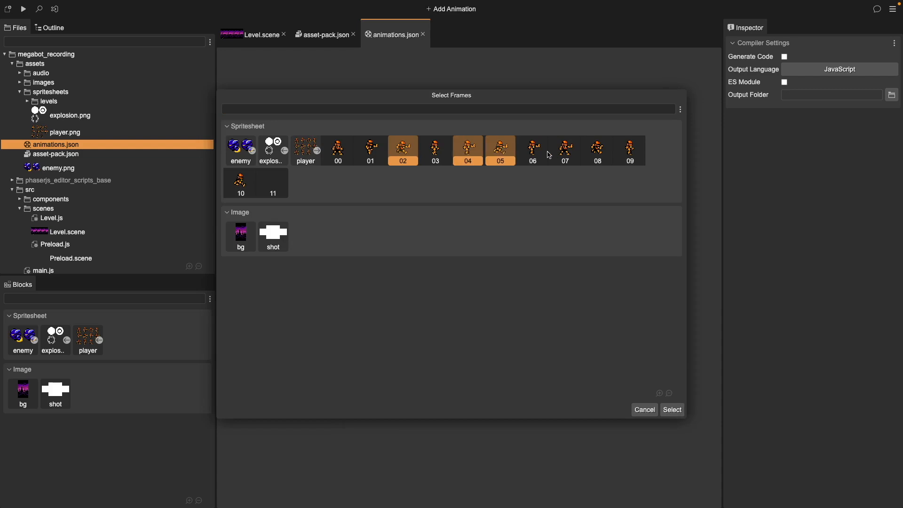
{"action": "left_click", "coordinate": [644, 410]}
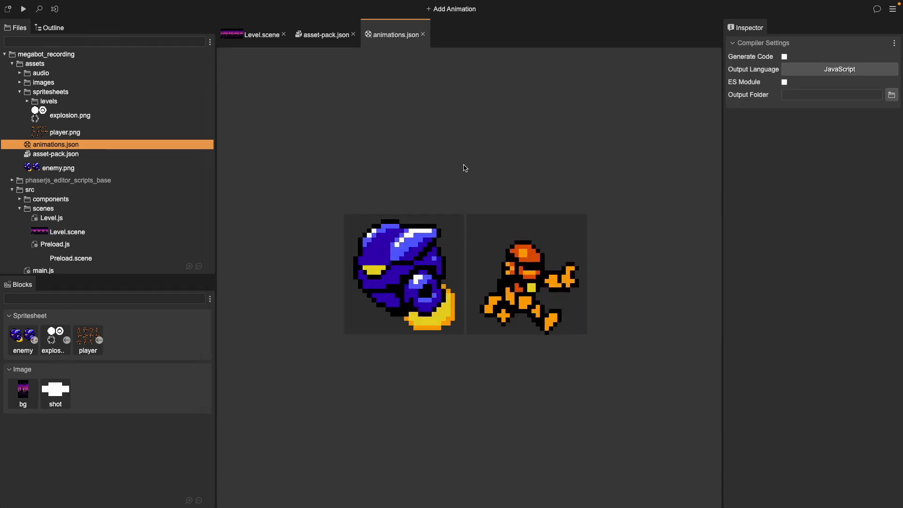
{"action": "mouse_move", "coordinate": [432, 121]}
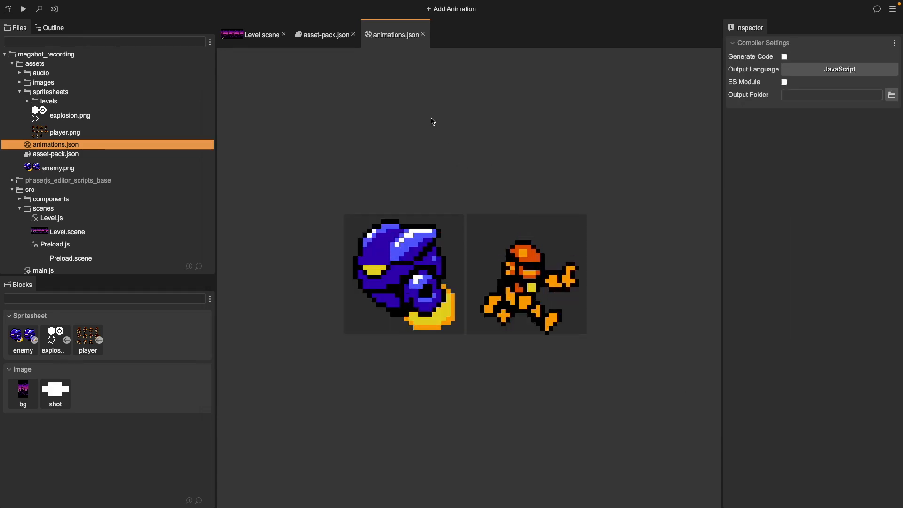
{"action": "left_click", "coordinate": [56, 154]}
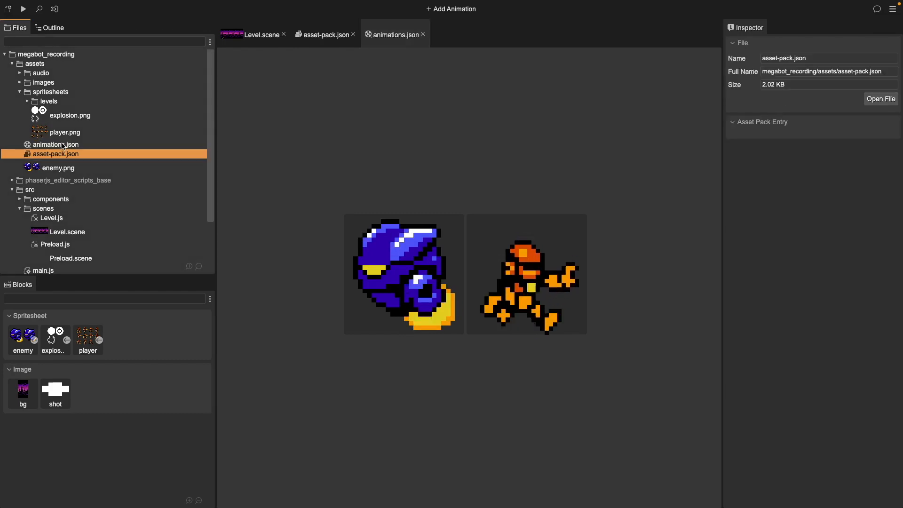
- Select animations.json, then switch to the Level.scene editor
{"action": "left_click", "coordinate": [57, 144]}
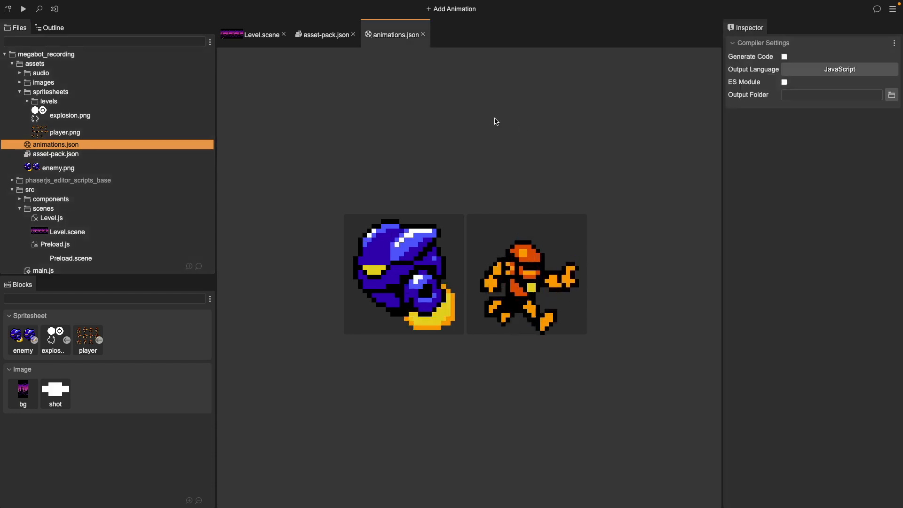
{"action": "left_click", "coordinate": [252, 34]}
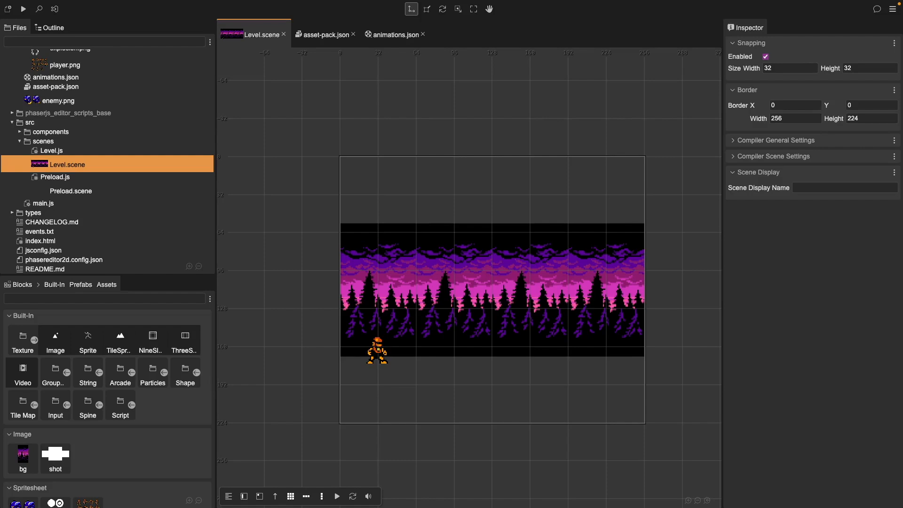
{"action": "mouse_move", "coordinate": [241, 321]}
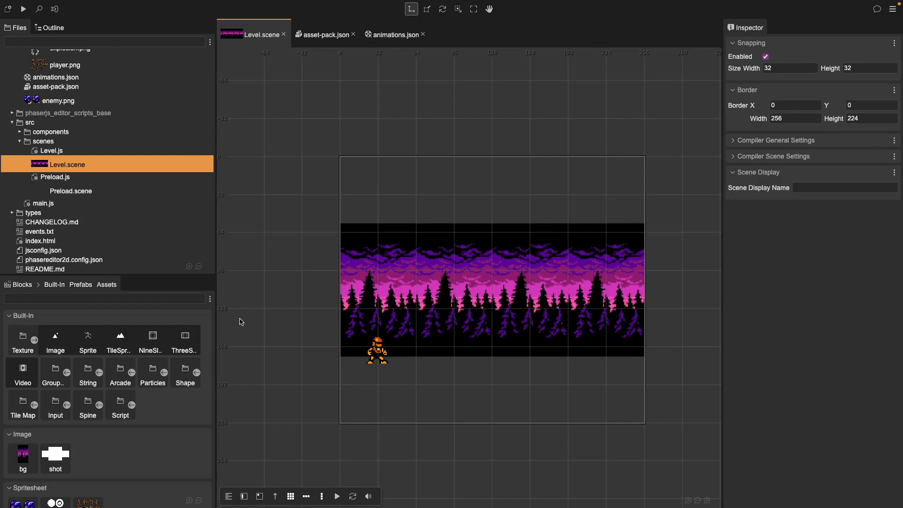
{"action": "mouse_move", "coordinate": [31, 331]}
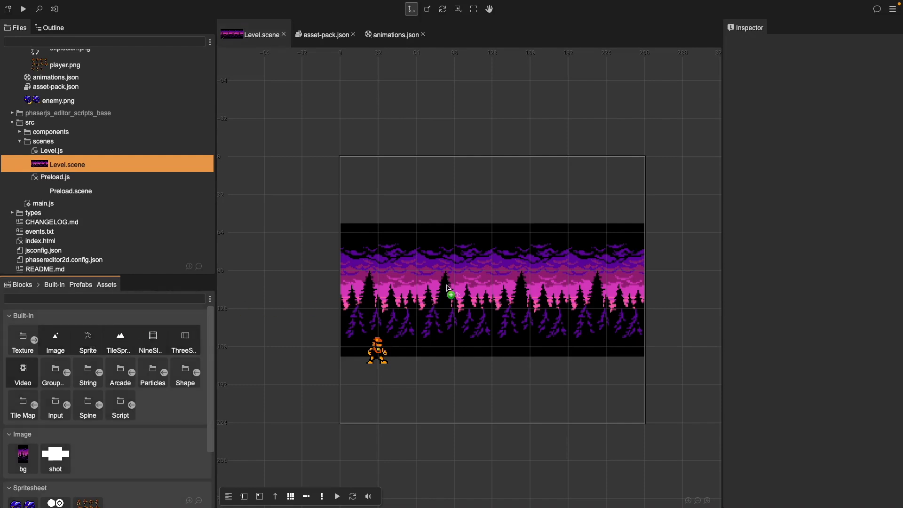
- Drop the enemy sprite into the Level scene and set it to play enemy_fly
{"action": "left_click", "coordinate": [451, 295]}
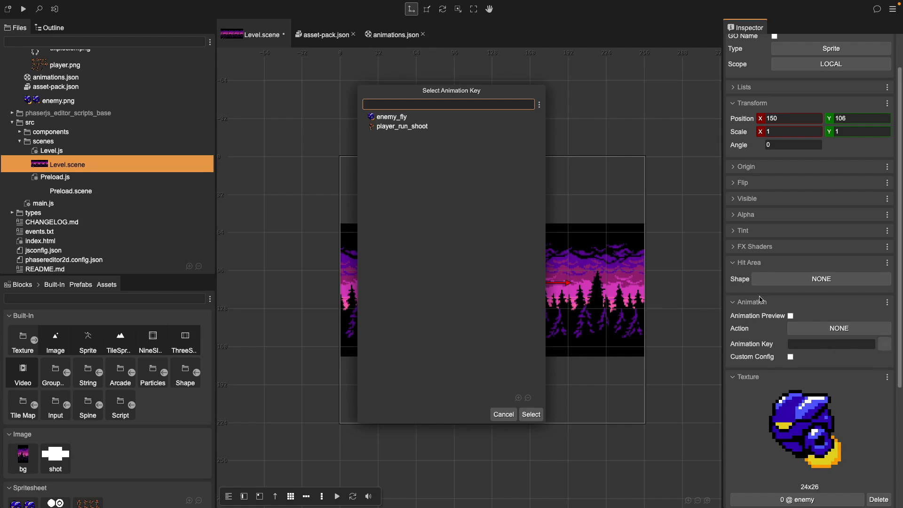
{"action": "left_click", "coordinate": [390, 117]}
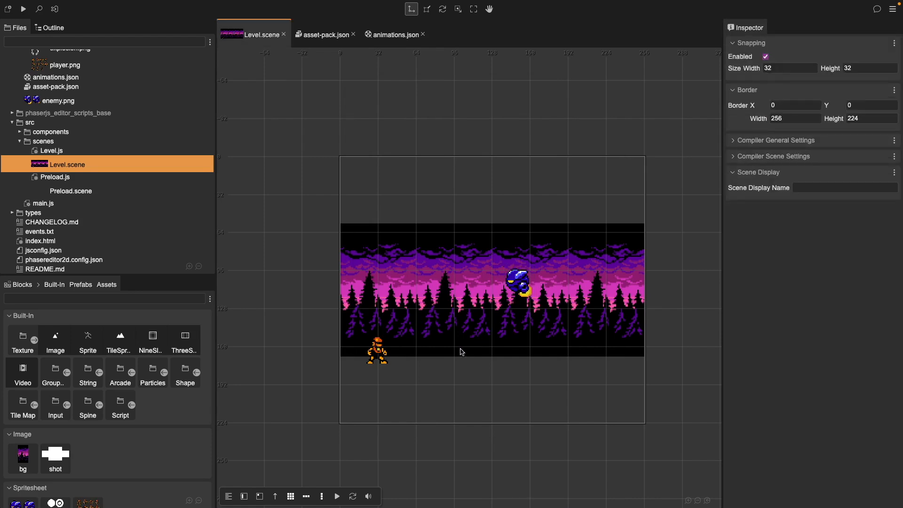
{"action": "left_click", "coordinate": [376, 349]}
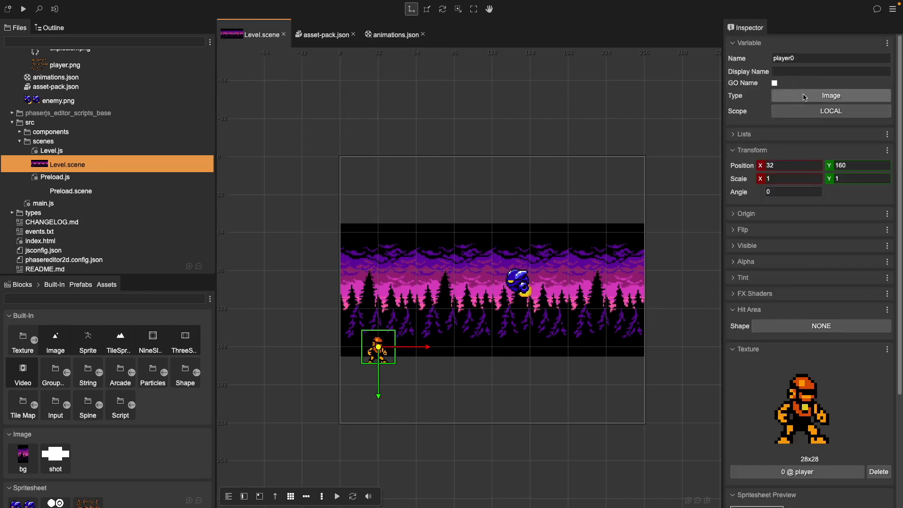
{"action": "left_click", "coordinate": [831, 96]}
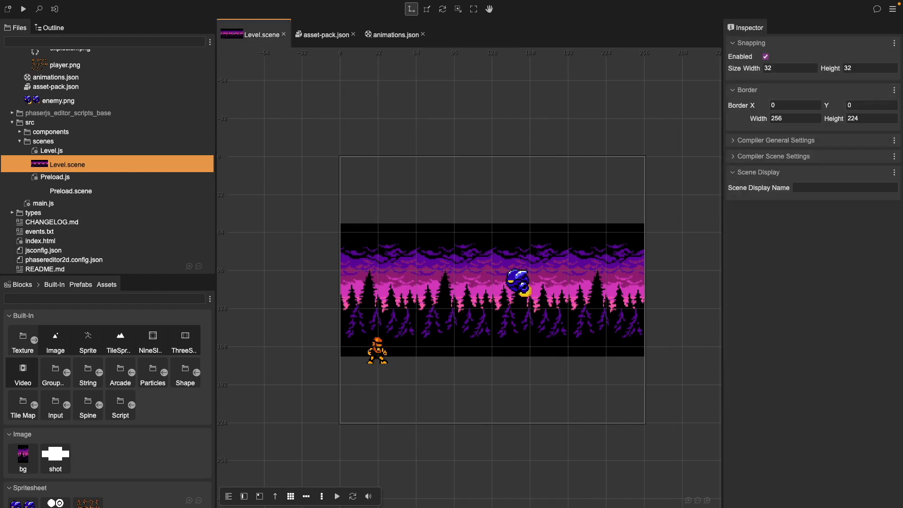
{"action": "mouse_move", "coordinate": [104, 75]}
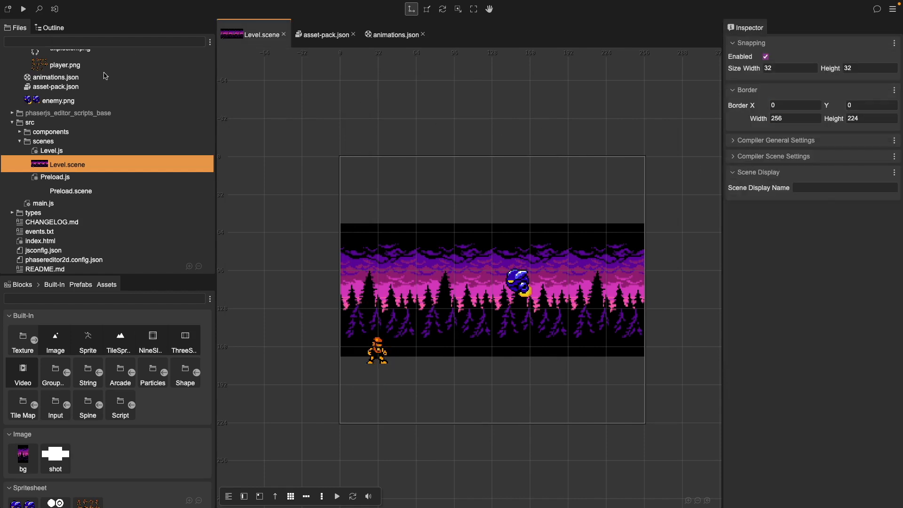
{"action": "mouse_move", "coordinate": [371, 120]}
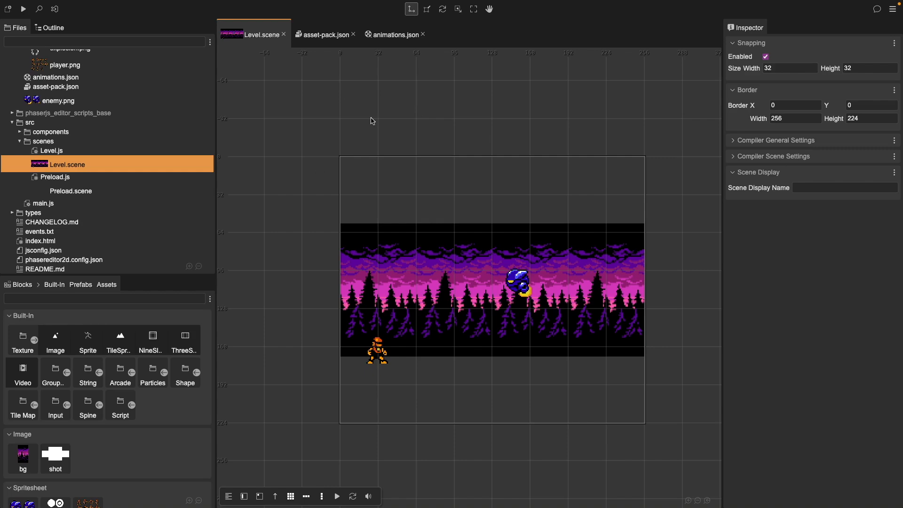